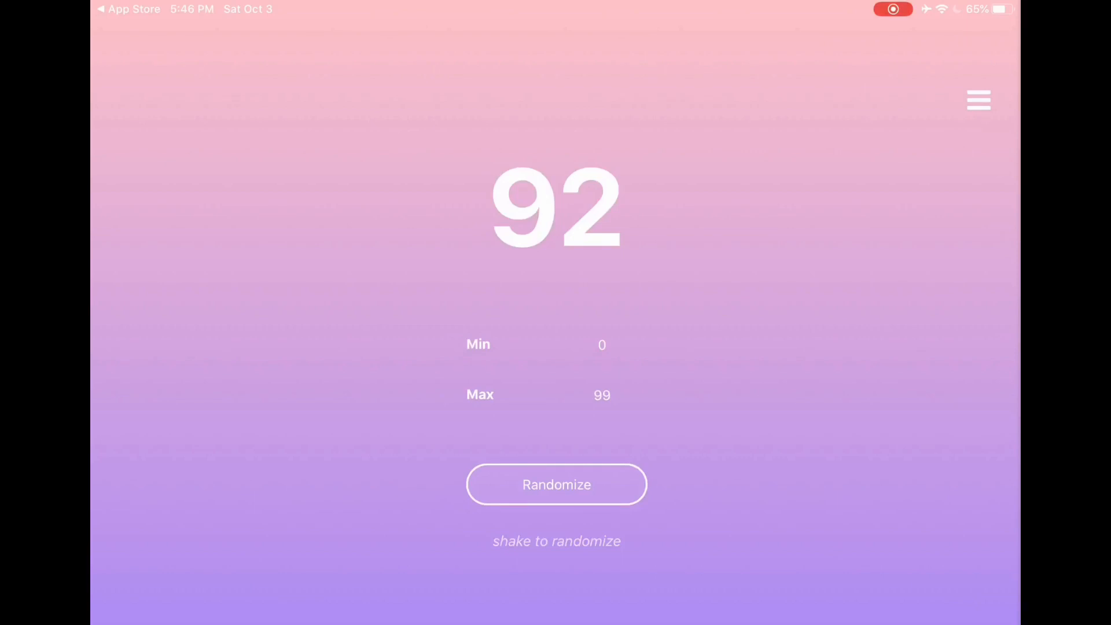
# Step: Enter a minimum of 1 and a maximum of 2004 for the draw range
pyautogui.click(602, 395)
pyautogui.write('2004')
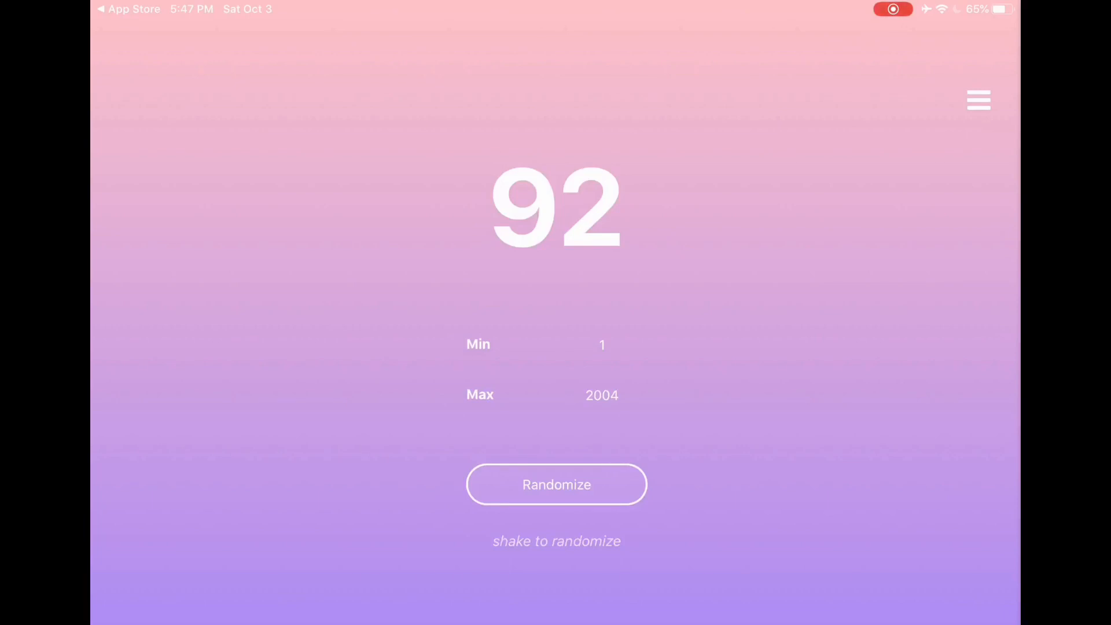
# Step: Randomize within 1–2004 to draw the first winning number, 680
pyautogui.click(557, 485)
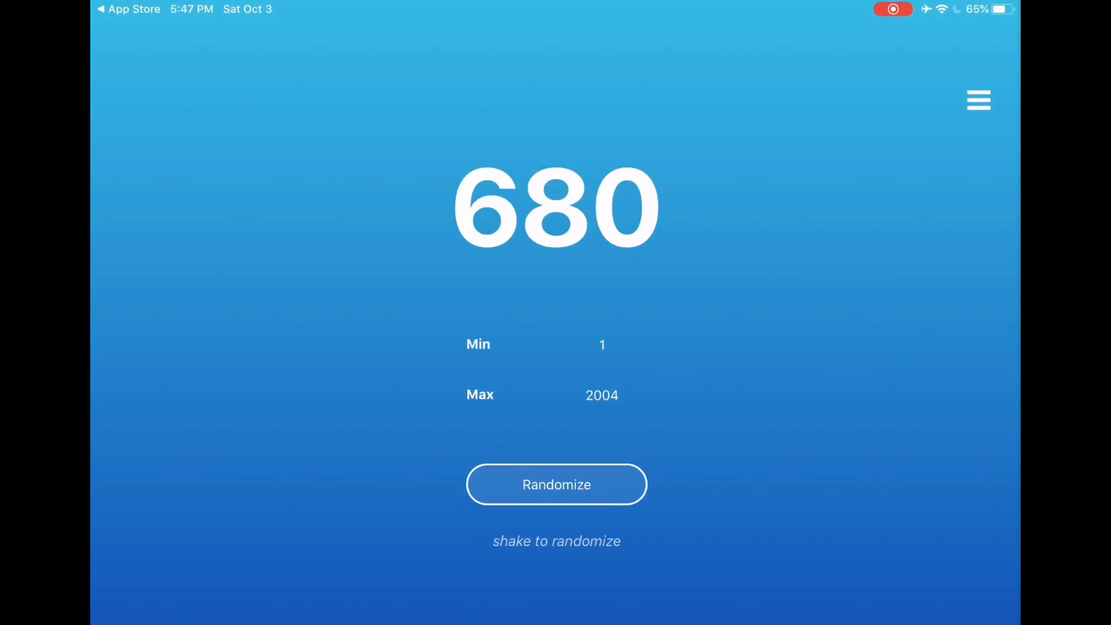
# Step: Randomize again within 1–2004 to draw the second winning number, 6
pyautogui.click(556, 484)
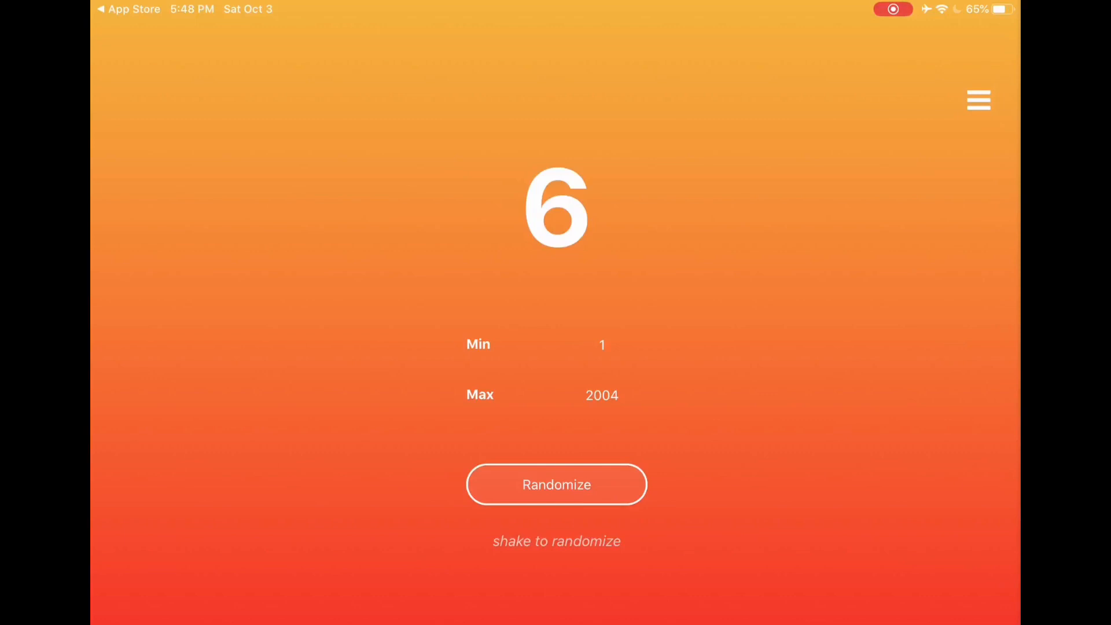
# Step: Randomize again within 1–2004 to draw the third winning number, 1398
pyautogui.click(556, 485)
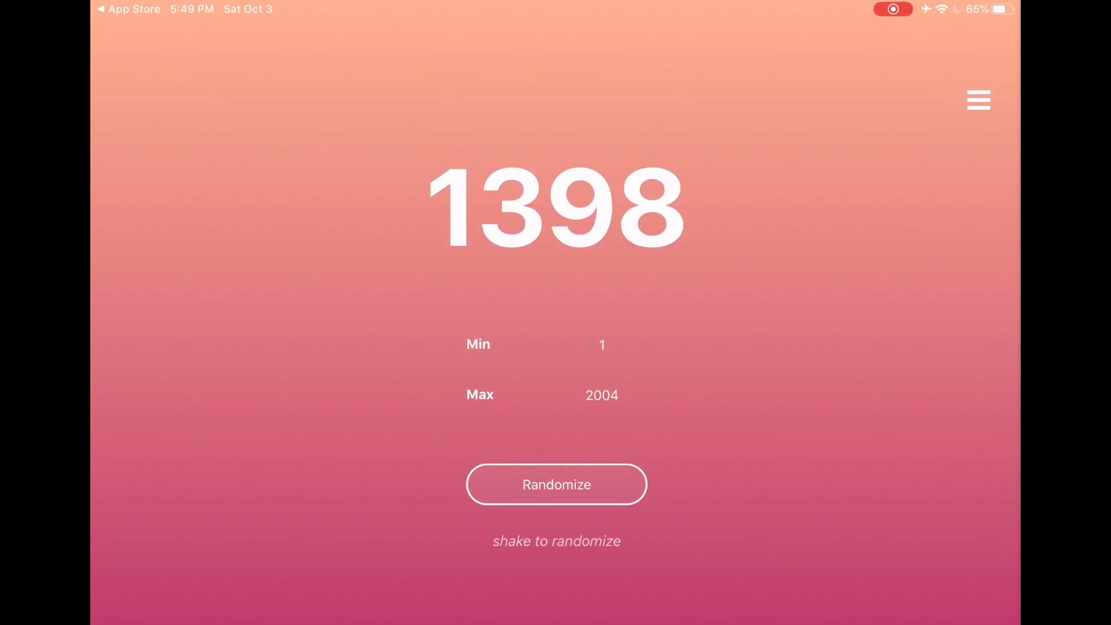
# Step: Randomize again within 1–2004 to draw the fourth winning number, 1244
pyautogui.click(556, 484)
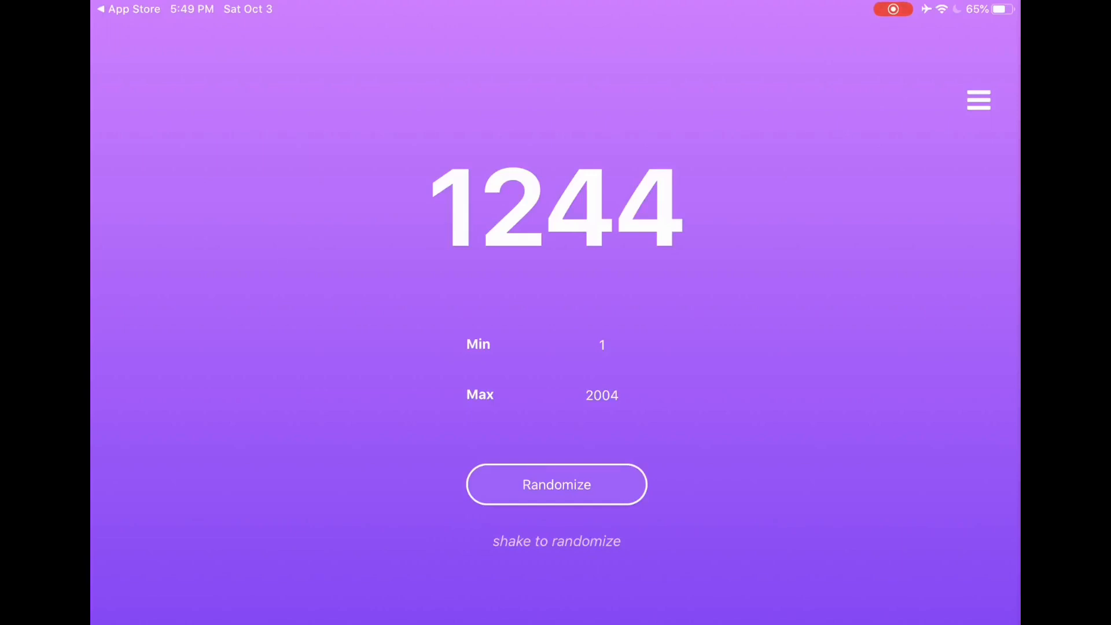
# Step: Randomize three more times within 1–2004, ending on the winning number 1267
pyautogui.click(556, 485)
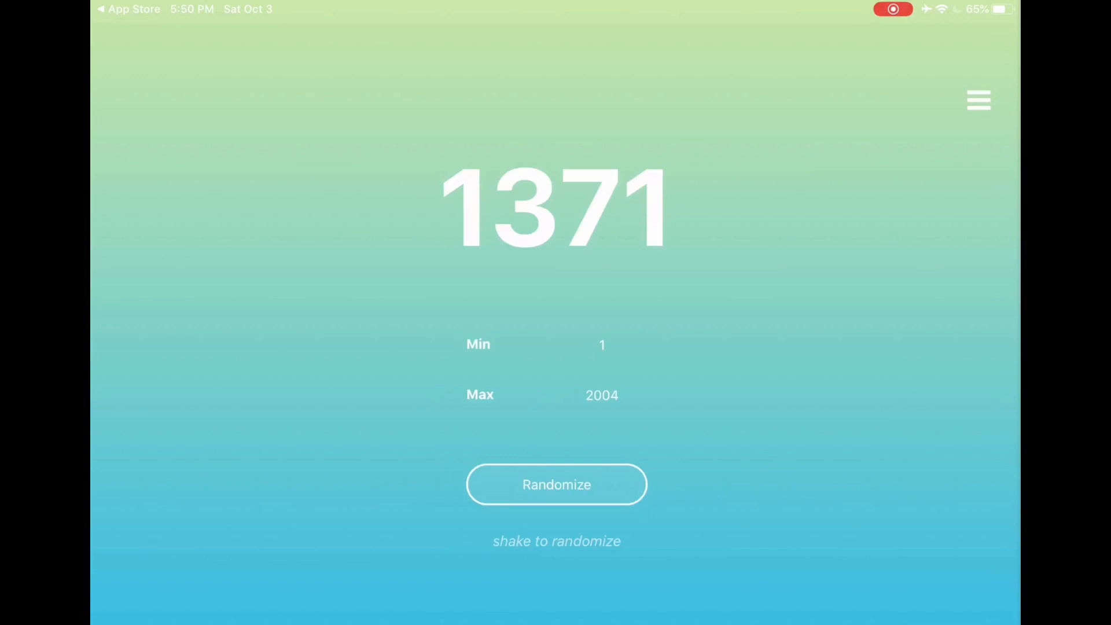
pyautogui.click(557, 485)
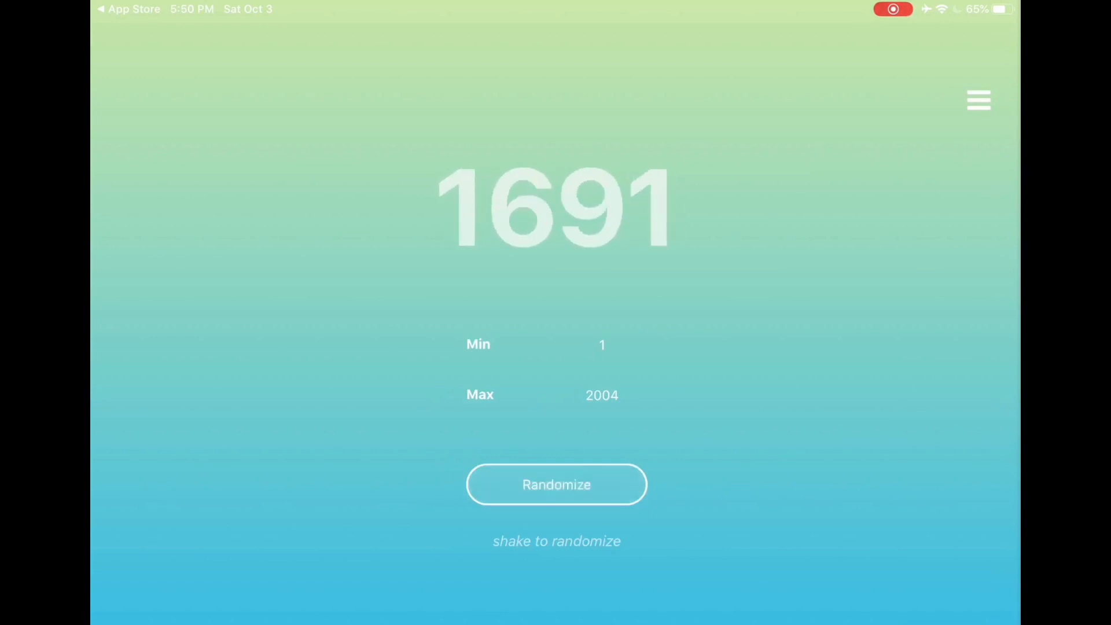
pyautogui.click(557, 485)
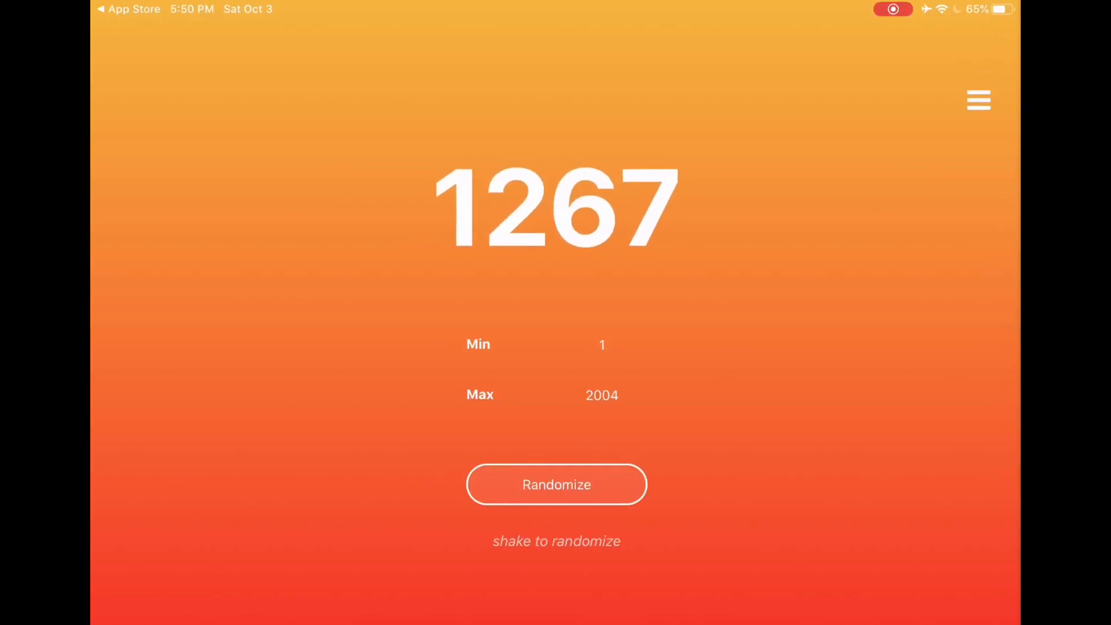